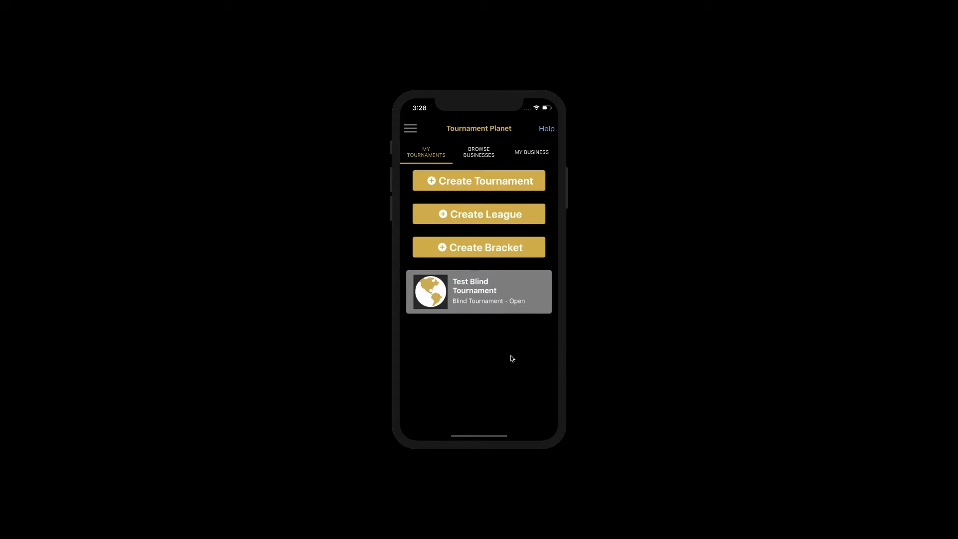
{"action": "mouse_move", "coordinate": [532, 290]}
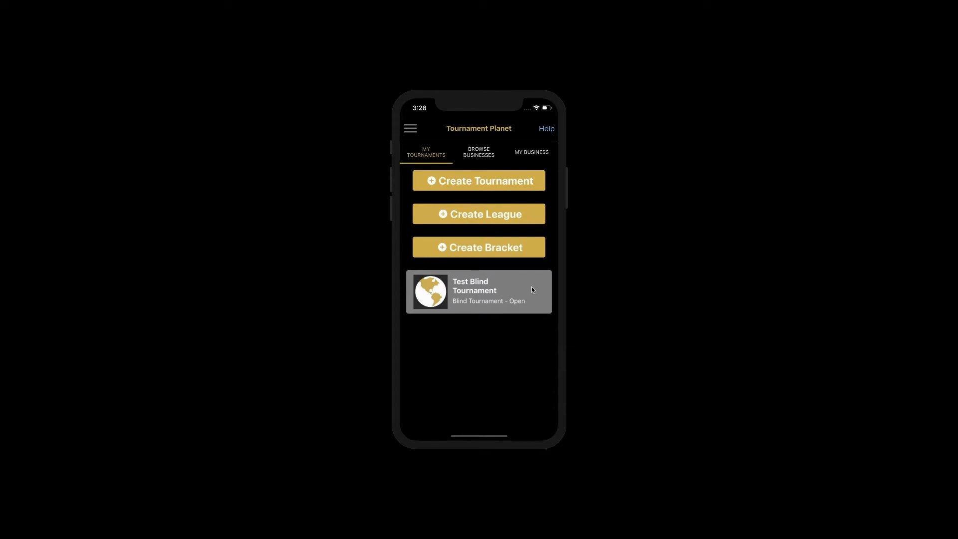
{"action": "mouse_move", "coordinate": [522, 301]}
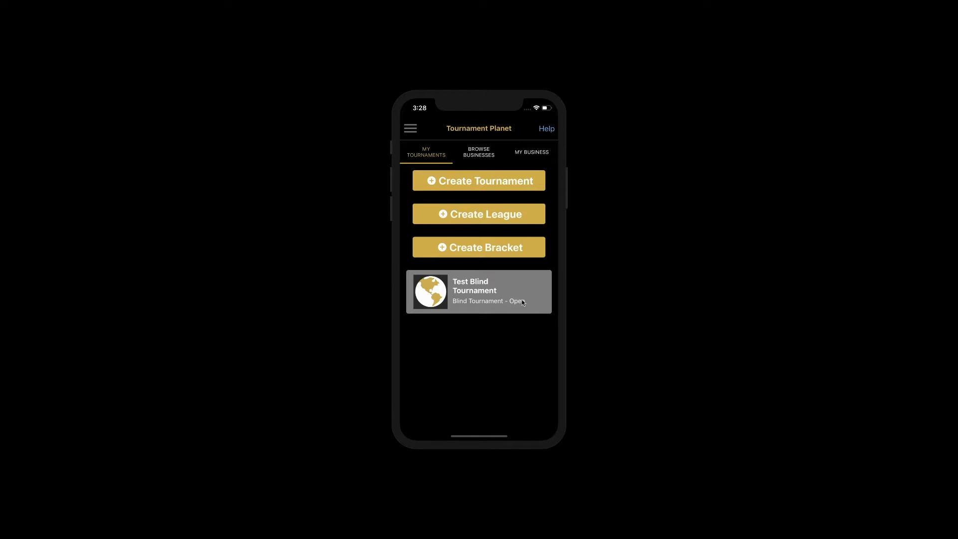
Open Test Blind Tournament and scroll to Round 1's empty 12:00 and 2:00 squads
{"action": "left_click", "coordinate": [478, 292]}
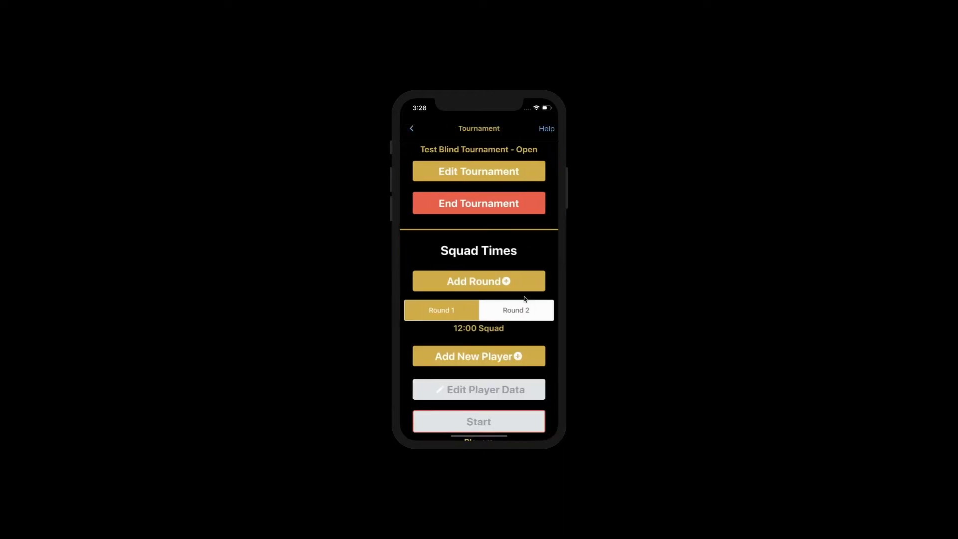
{"action": "scroll", "scroll_direction": "down", "scroll_amount": 3}
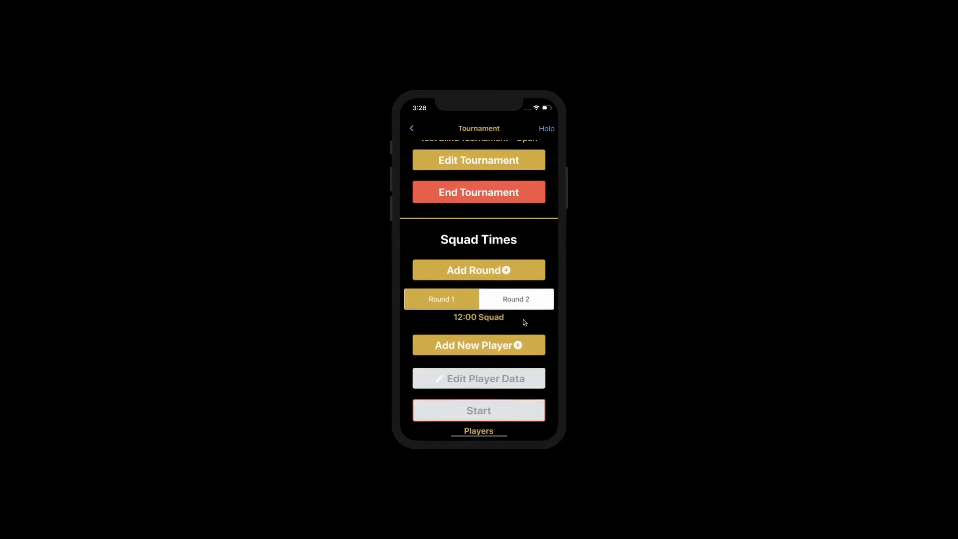
{"action": "scroll", "scroll_direction": "down", "scroll_amount": 3}
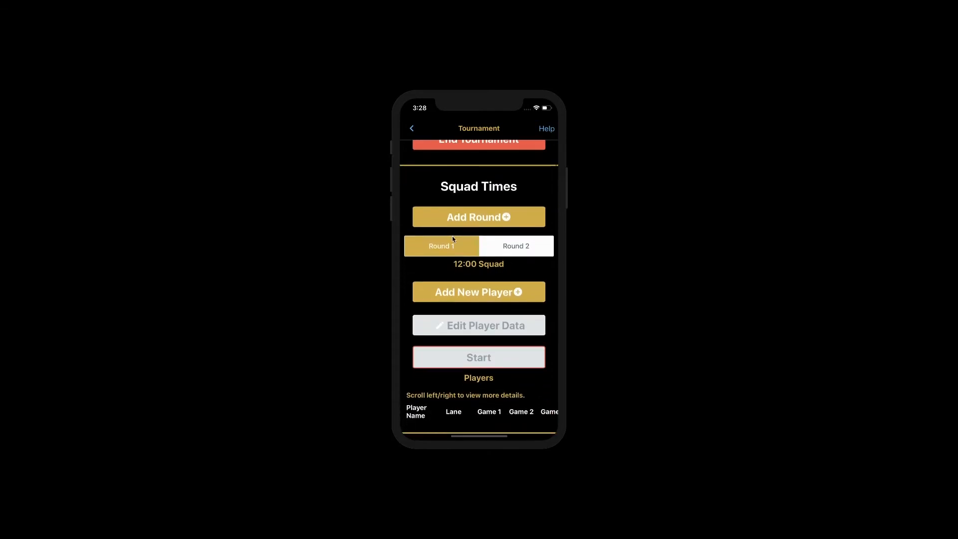
{"action": "mouse_move", "coordinate": [468, 268]}
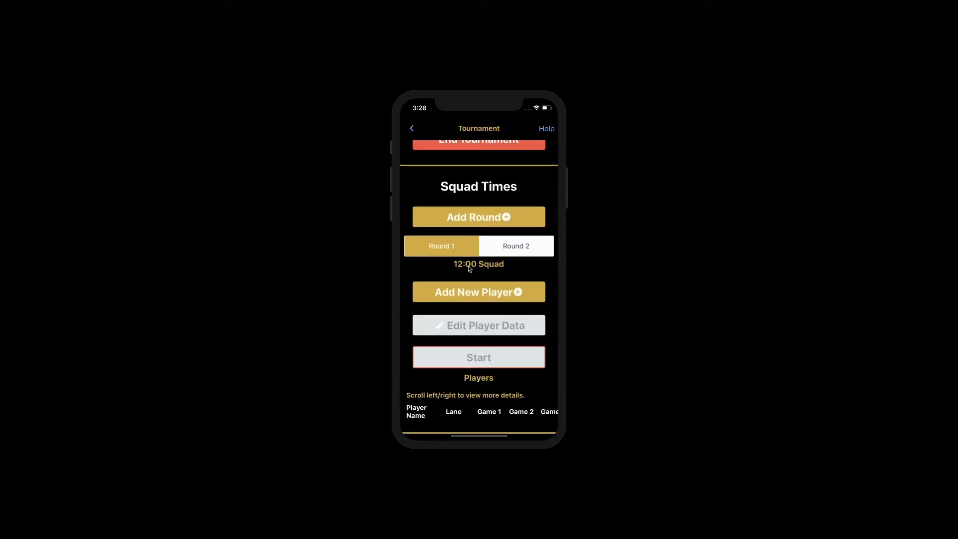
{"action": "scroll", "scroll_direction": "up", "scroll_amount": 3}
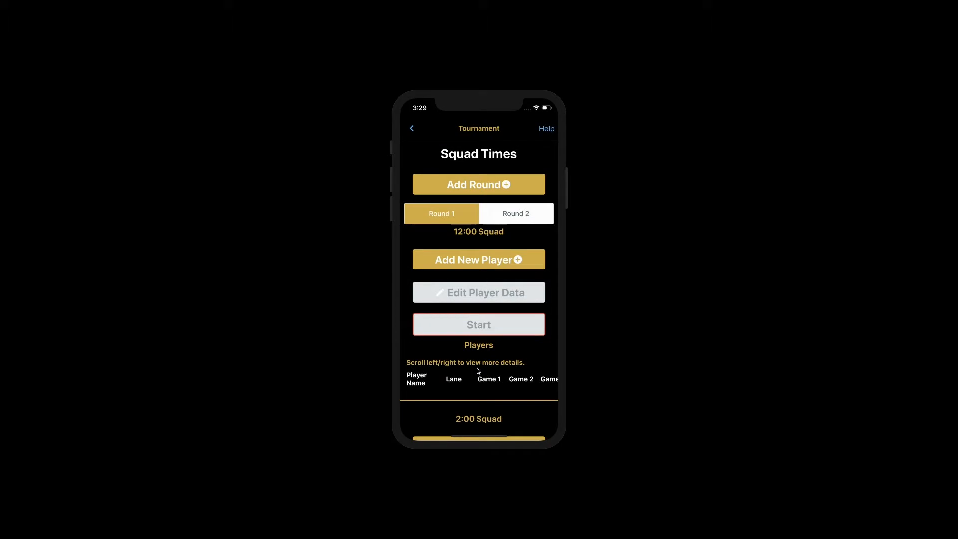
{"action": "scroll", "scroll_direction": "down", "scroll_amount": 3}
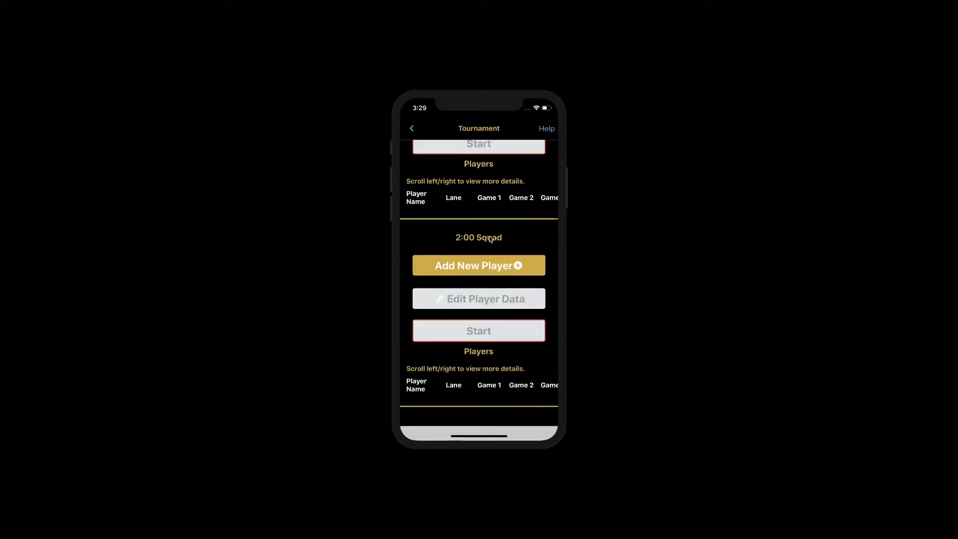
{"action": "scroll", "scroll_direction": "down", "scroll_amount": 3}
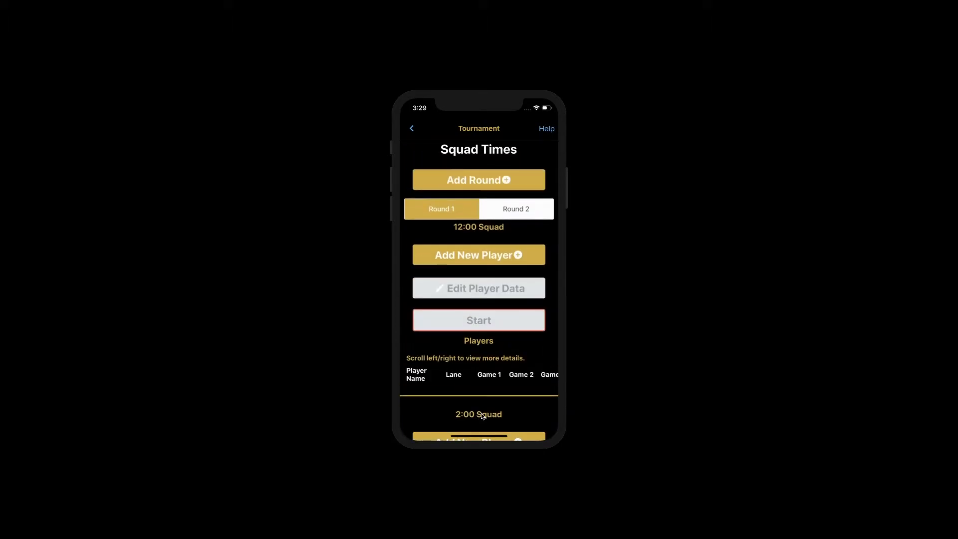
{"action": "mouse_move", "coordinate": [478, 260]}
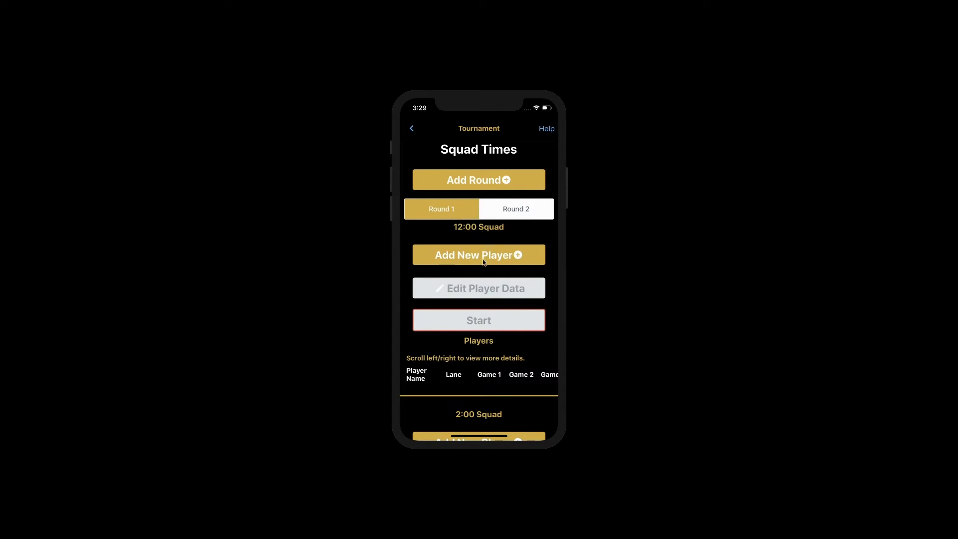
Add 'Player 1' to the 12:00 squad and return to the squad table
{"action": "left_click", "coordinate": [478, 254]}
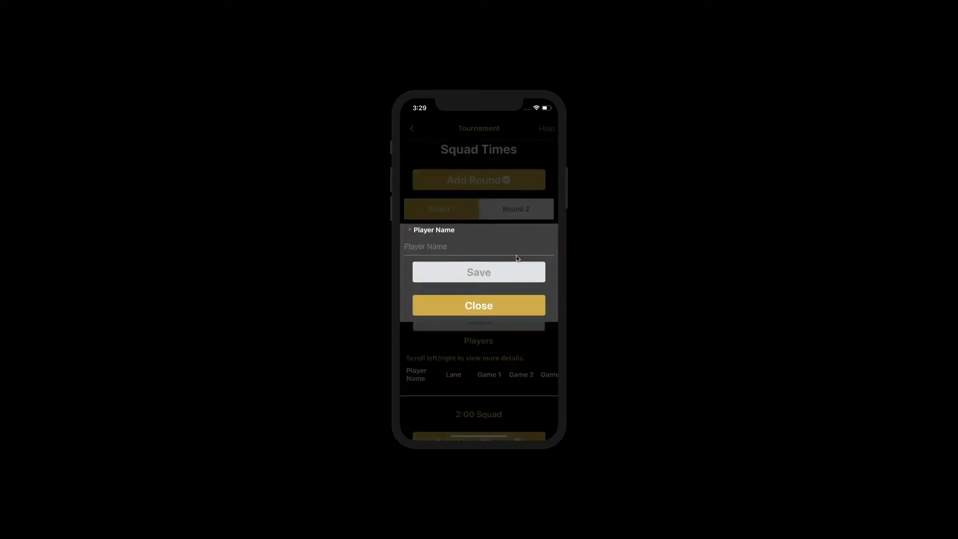
{"action": "type", "text": "Player 1"}
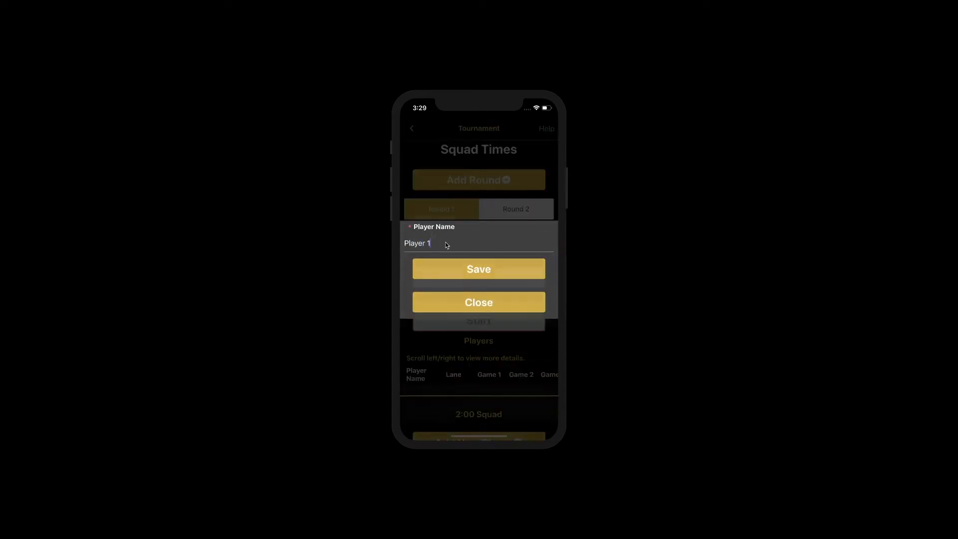
{"action": "left_click", "coordinate": [478, 268]}
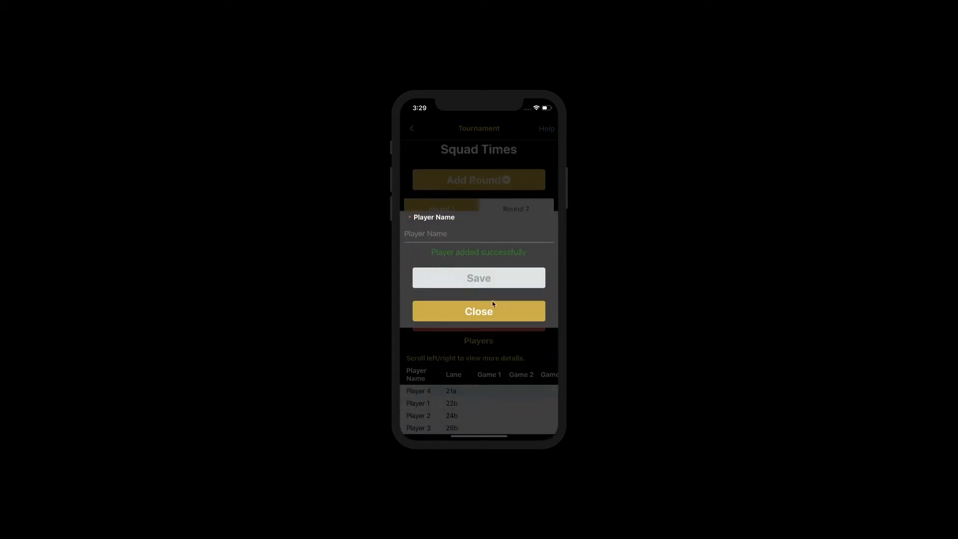
{"action": "left_click", "coordinate": [478, 311]}
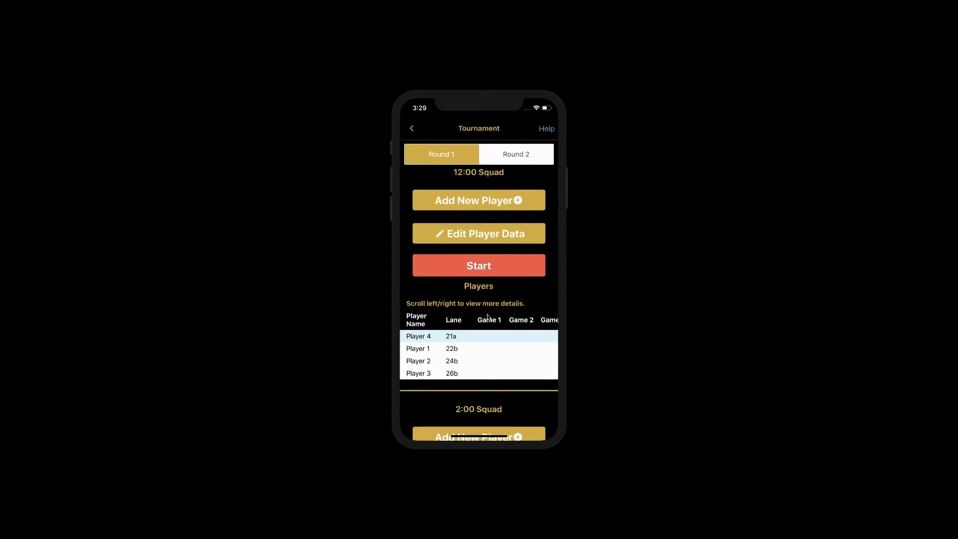
{"action": "mouse_move", "coordinate": [465, 344]}
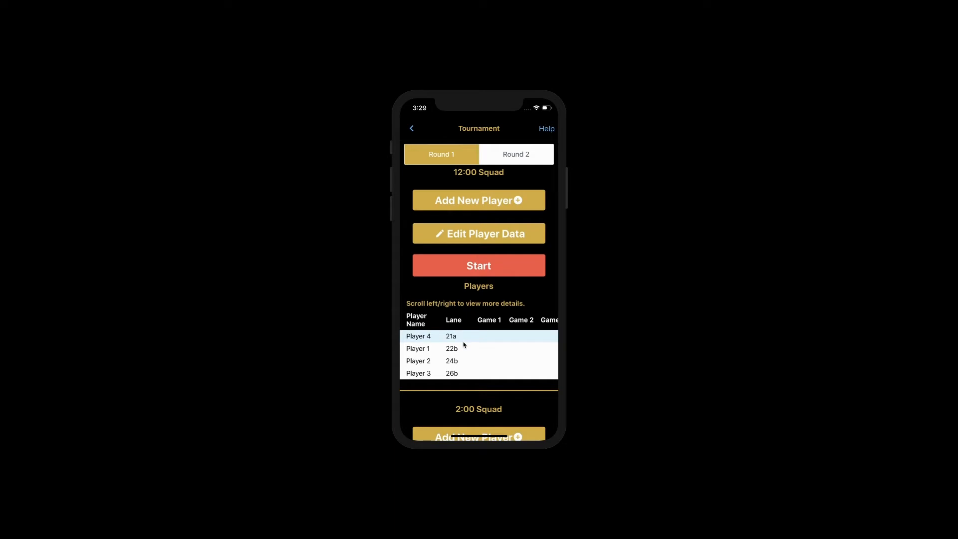
{"action": "mouse_move", "coordinate": [450, 346]}
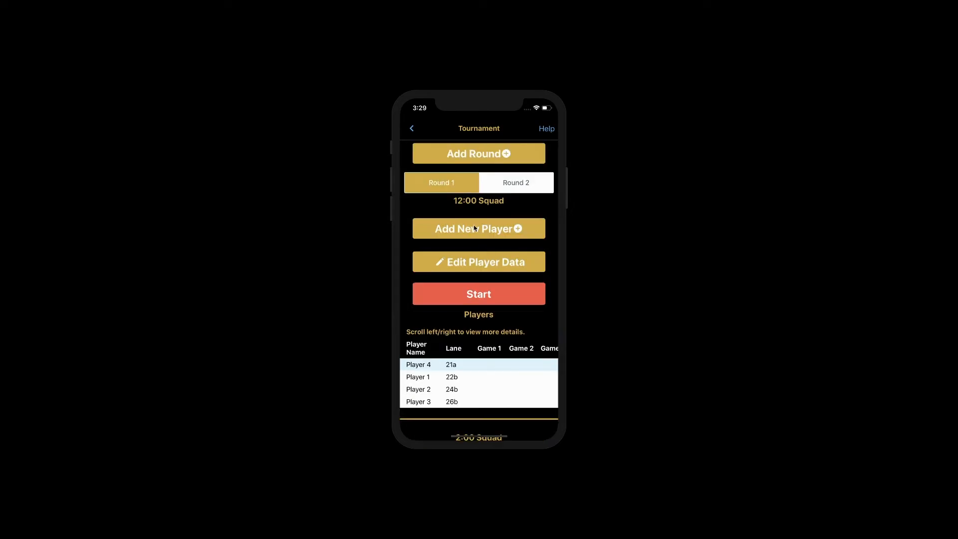
Begin adding another player to the 12:00 squad via Add New Player
{"action": "left_click", "coordinate": [478, 228]}
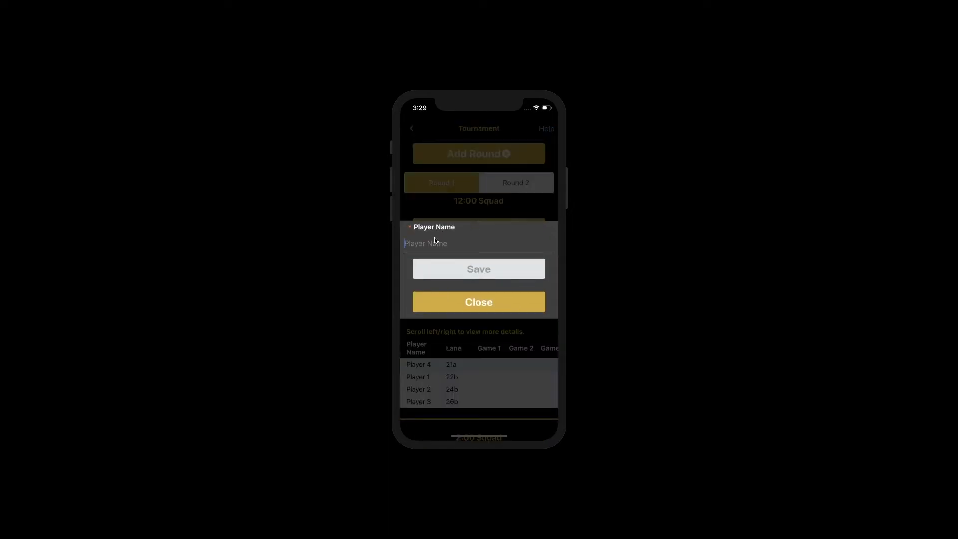
{"action": "left_click", "coordinate": [478, 268]}
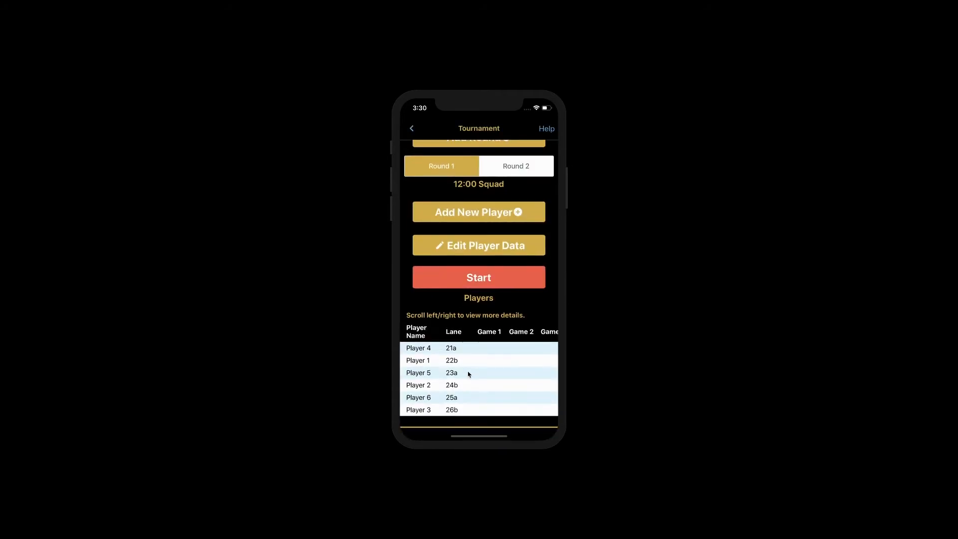
{"action": "mouse_move", "coordinate": [462, 397]}
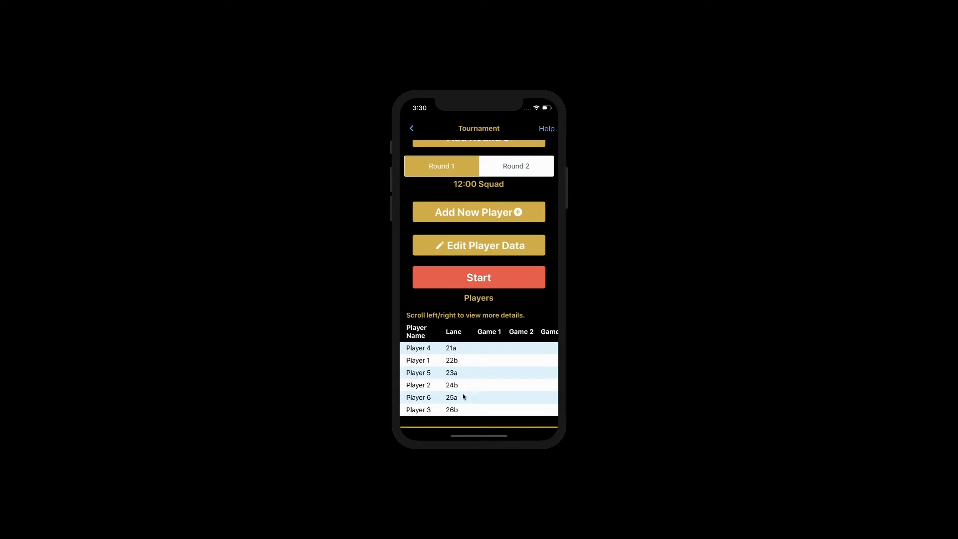
{"action": "mouse_move", "coordinate": [463, 409]}
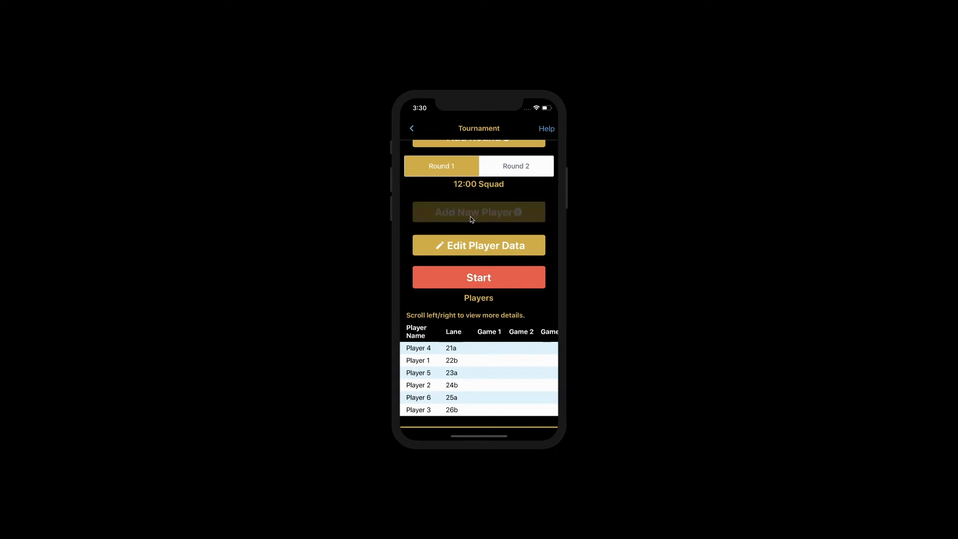
Add a new player to the 12:00 squad, save, and return to the squad table
{"action": "left_click", "coordinate": [478, 212]}
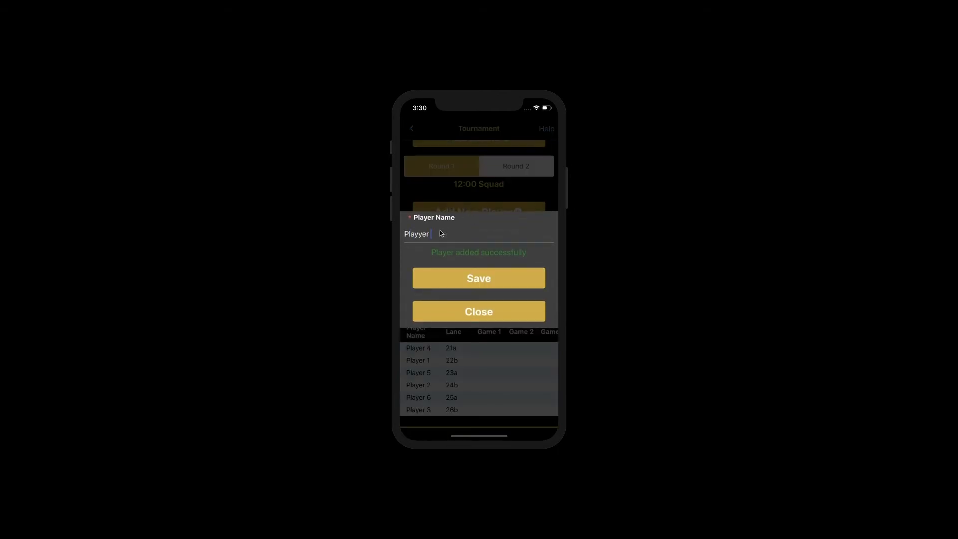
{"action": "left_click", "coordinate": [478, 278]}
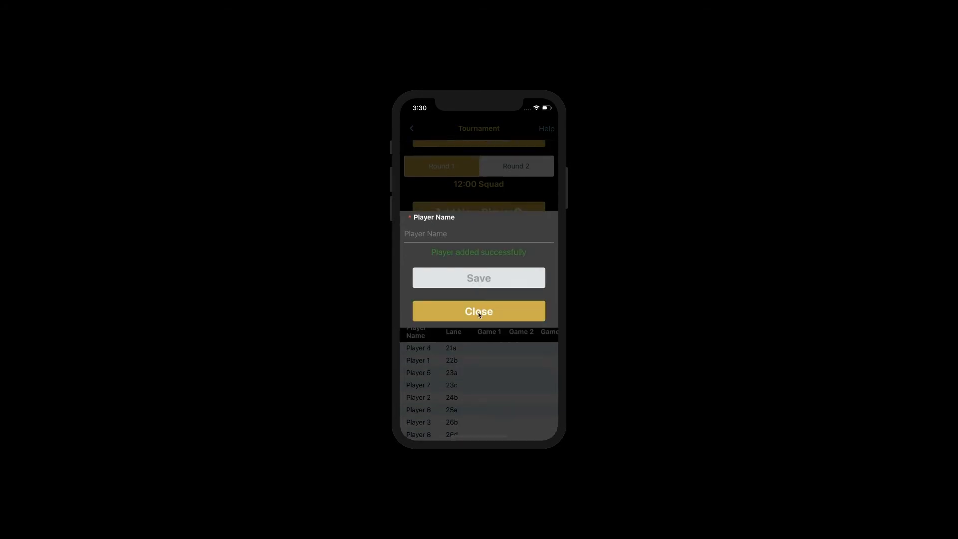
{"action": "left_click", "coordinate": [478, 311]}
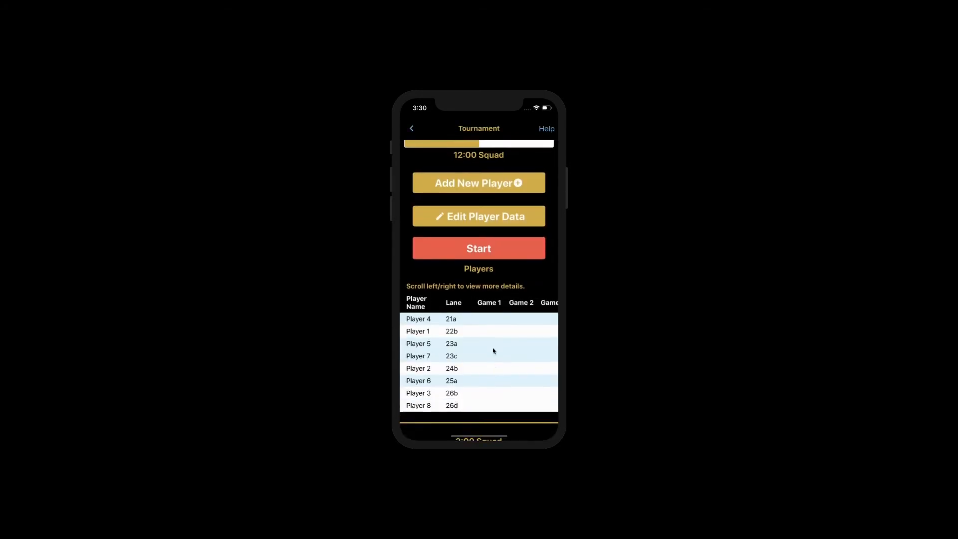
{"action": "mouse_move", "coordinate": [464, 357]}
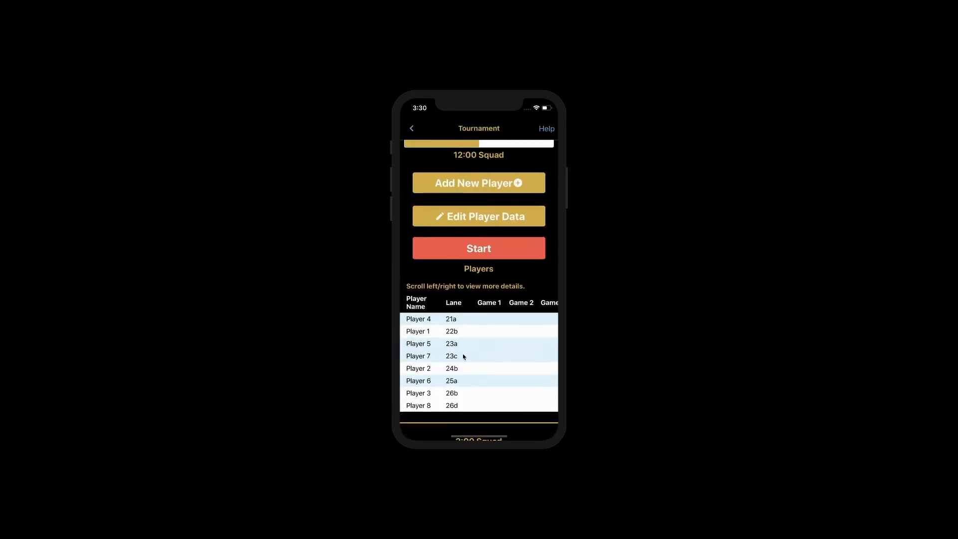
{"action": "mouse_move", "coordinate": [462, 397]}
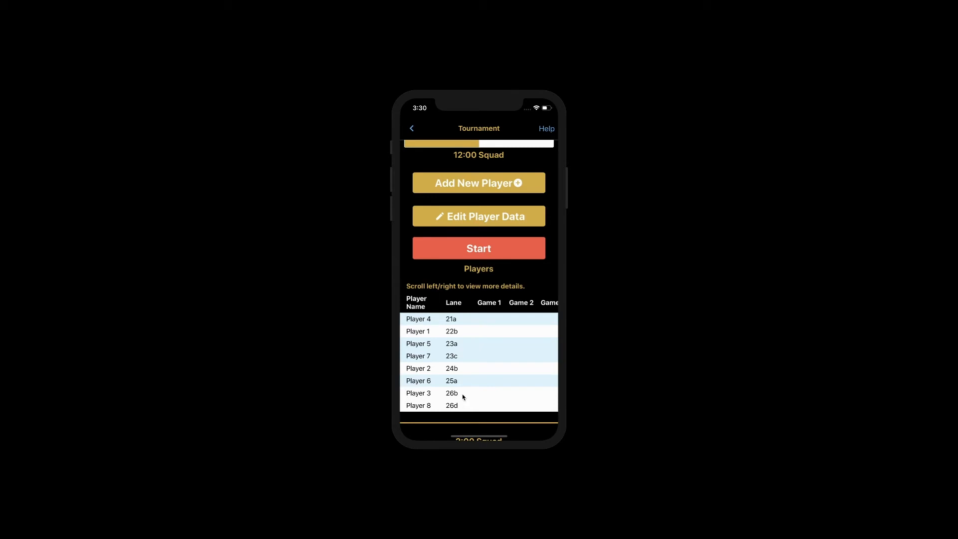
{"action": "mouse_move", "coordinate": [460, 407]}
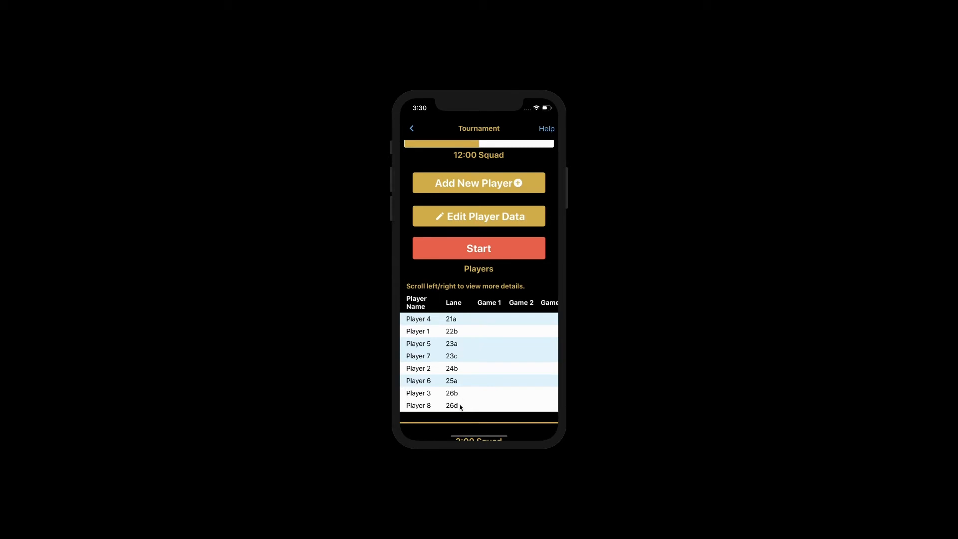
{"action": "mouse_move", "coordinate": [487, 222]}
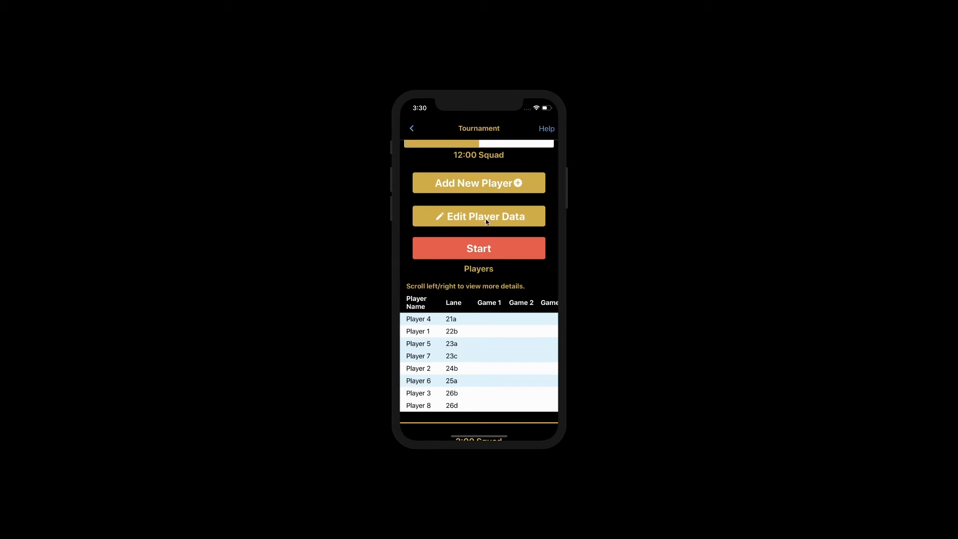
Reassign Player 8 to lane 24d, save, and reopen Test Blind Tournament from Main Menu
{"action": "left_click", "coordinate": [478, 216]}
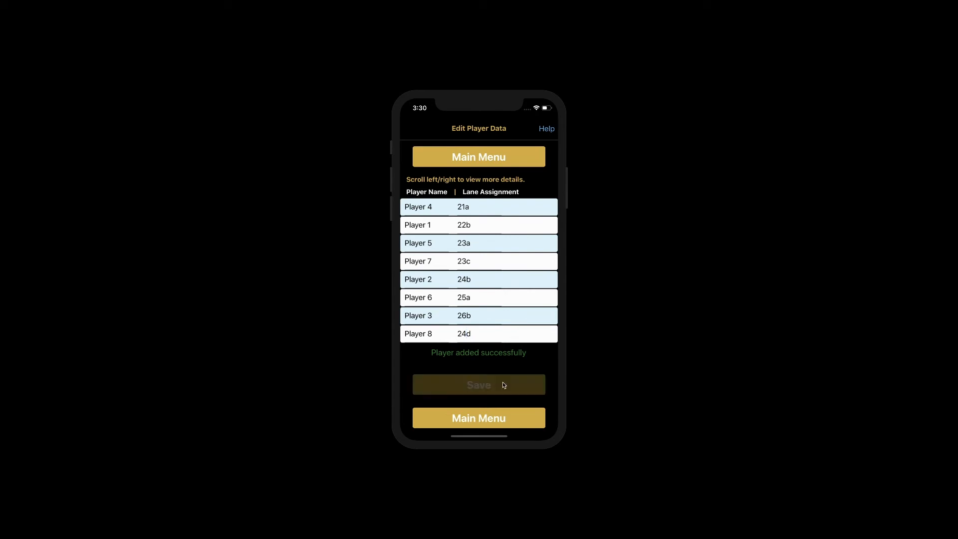
{"action": "left_click", "coordinate": [478, 418]}
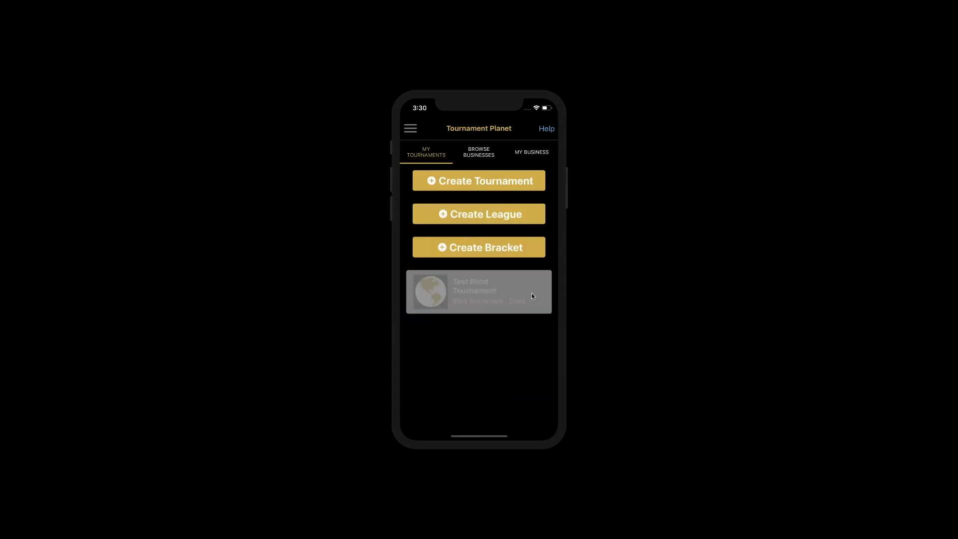
{"action": "left_click", "coordinate": [478, 292]}
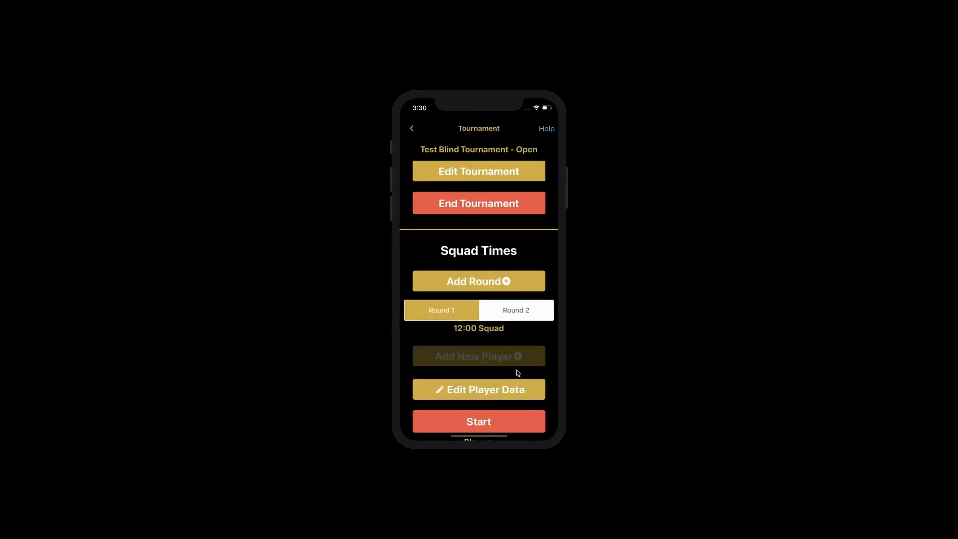
Start the 12:00 squad and reopen Test Blind Tournament to show Update All Scores
{"action": "scroll", "scroll_direction": "down", "scroll_amount": 3}
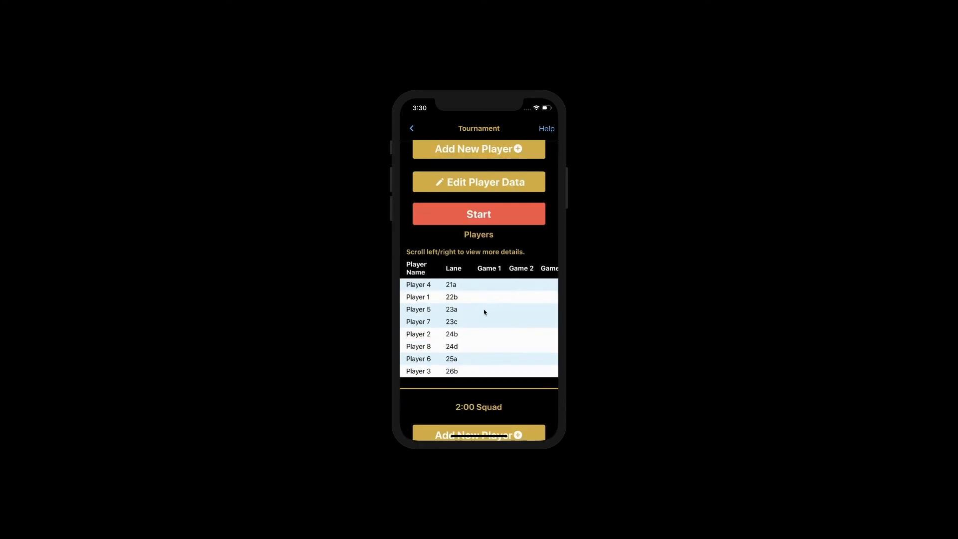
{"action": "mouse_move", "coordinate": [461, 349]}
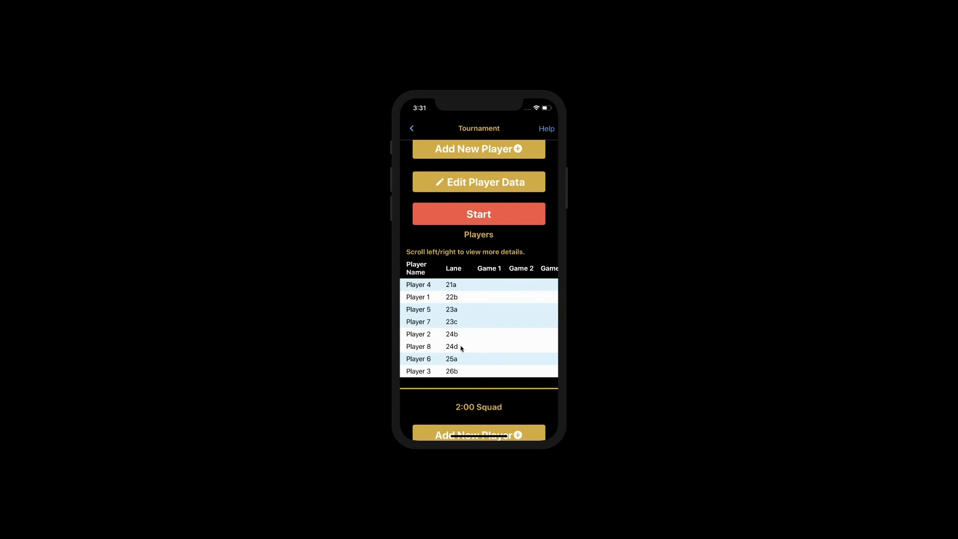
{"action": "mouse_move", "coordinate": [530, 213]}
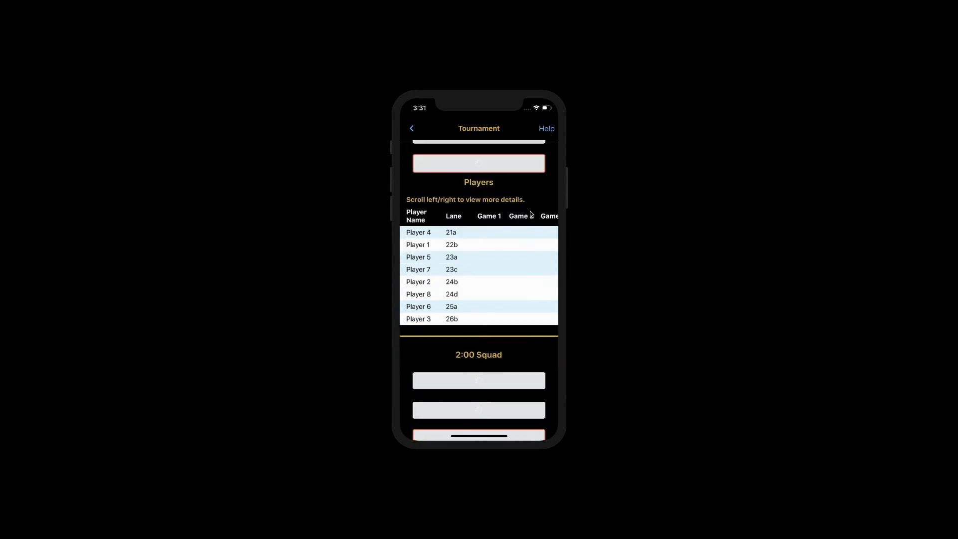
{"action": "left_click", "coordinate": [412, 129]}
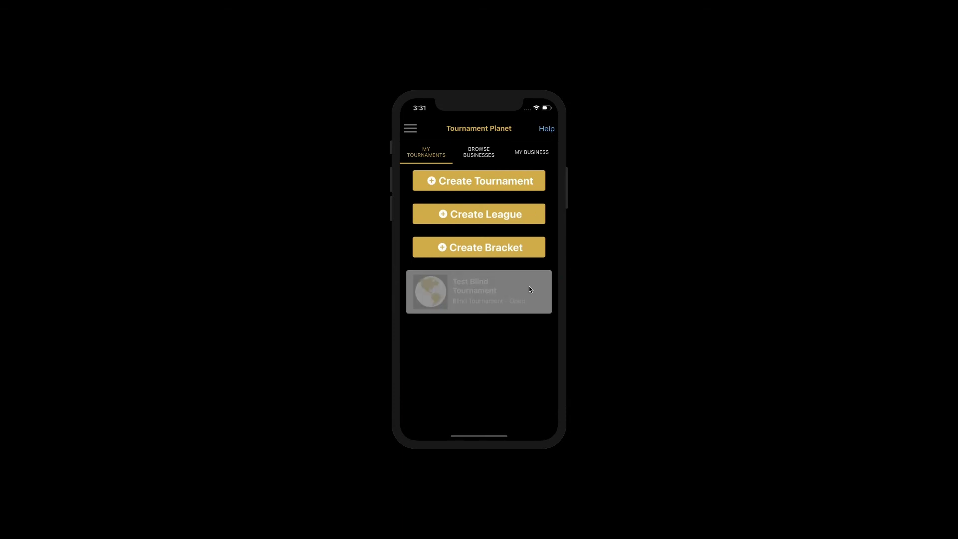
{"action": "left_click", "coordinate": [478, 292]}
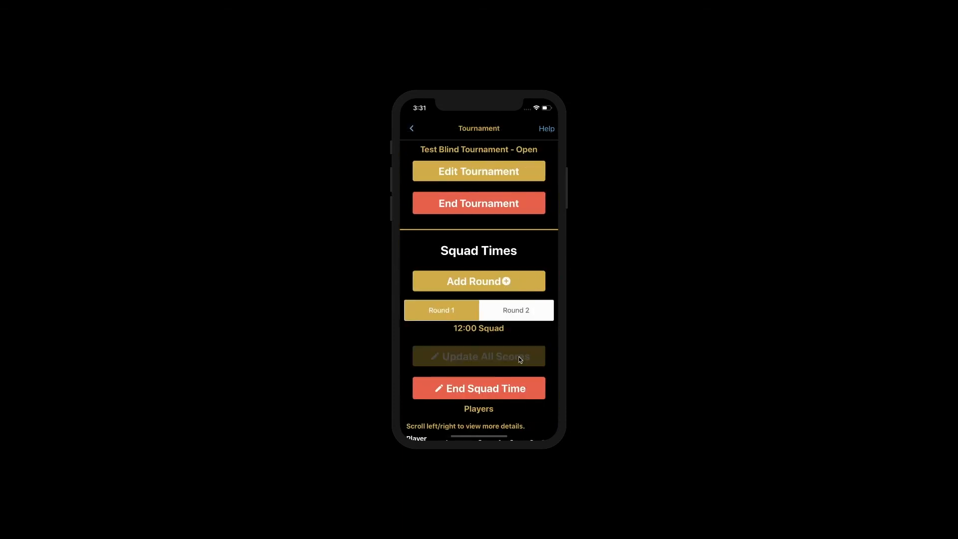
{"action": "scroll", "scroll_direction": "down", "scroll_amount": 3}
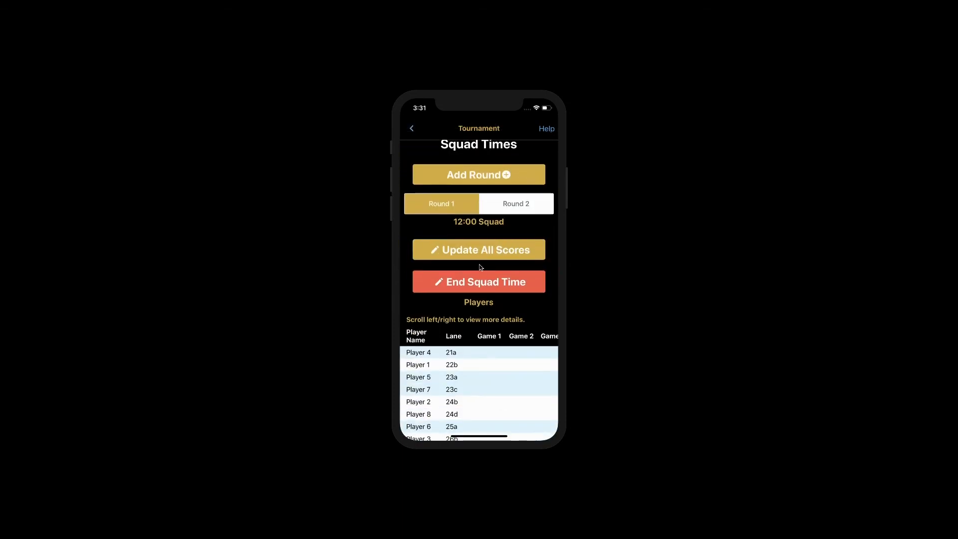